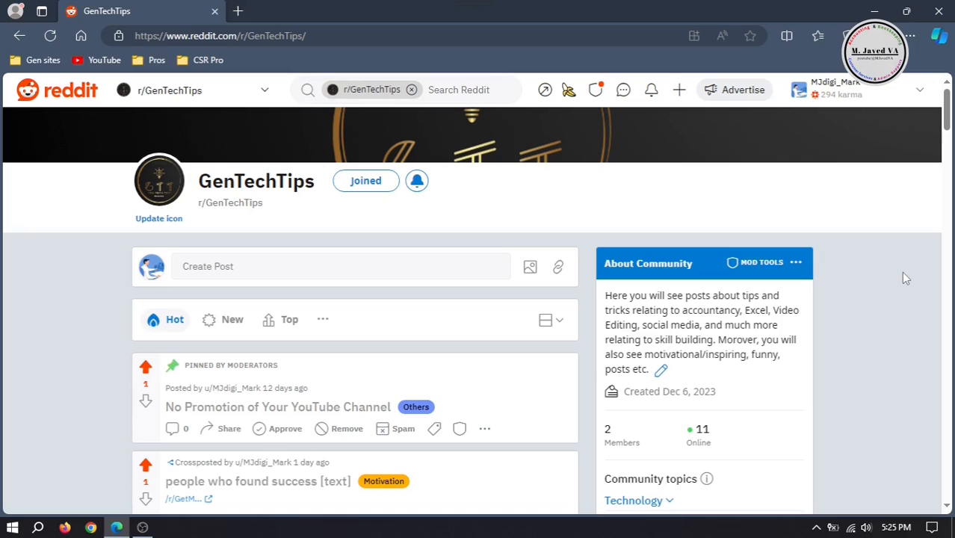
Open r/GenTechTips Mod Tools and go to the User Flair settings page
{"action": "scroll", "scroll_direction": "down", "scroll_amount": 3}
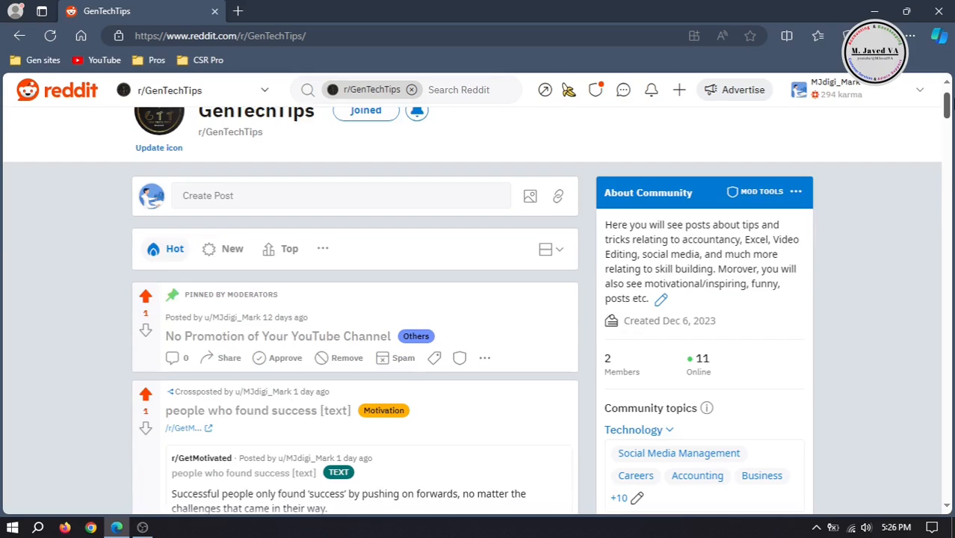
{"action": "left_click", "coordinate": [761, 191]}
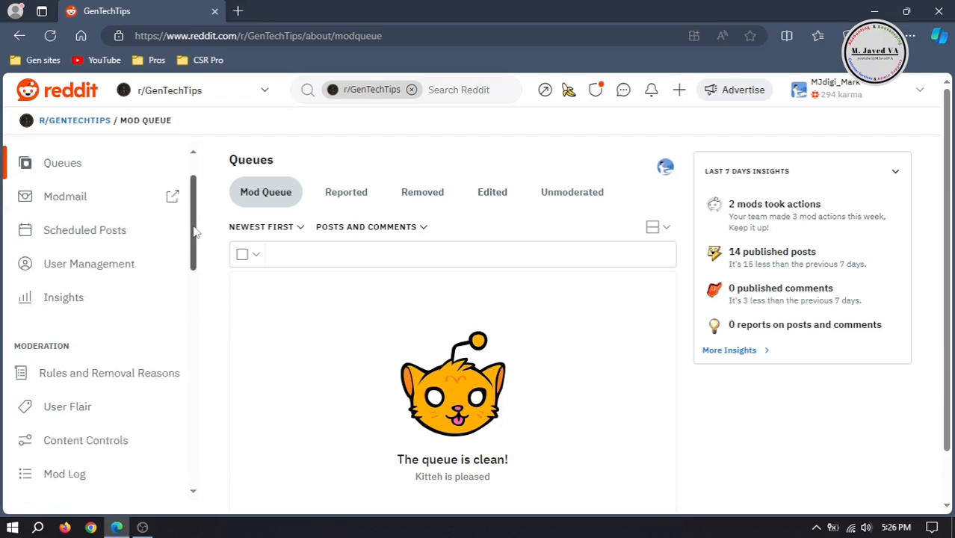
{"action": "left_click", "coordinate": [67, 373]}
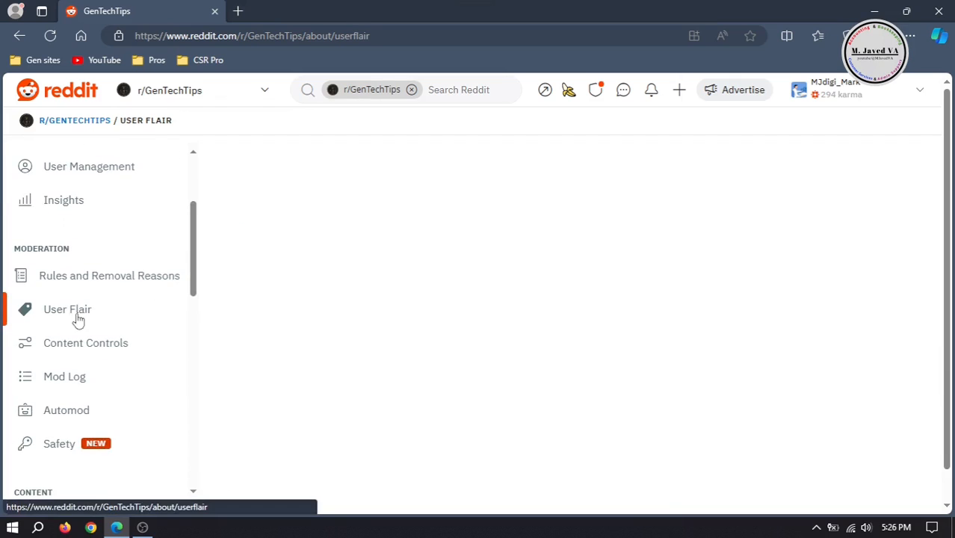
{"action": "left_click", "coordinate": [67, 308]}
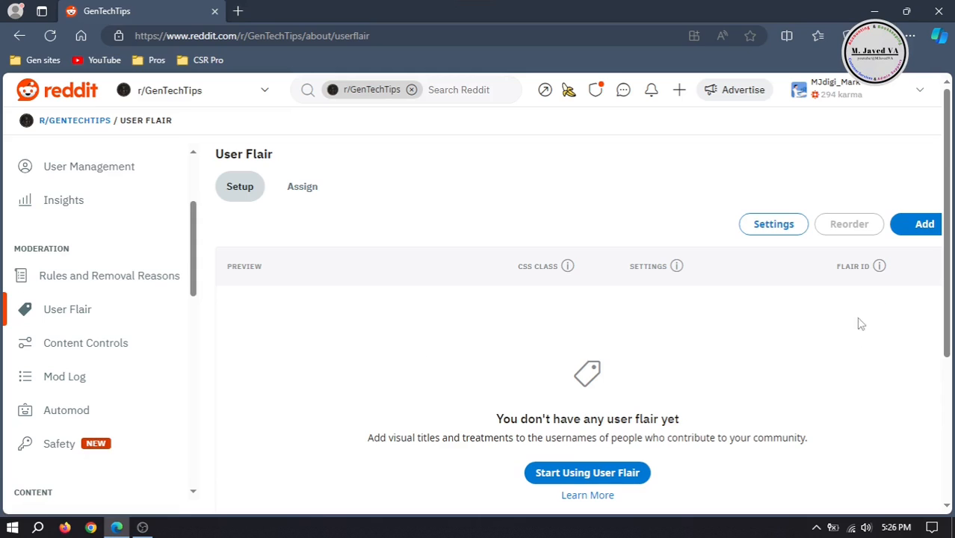
Add a new user flair 'All Management' with a green background
{"action": "left_click", "coordinate": [924, 223]}
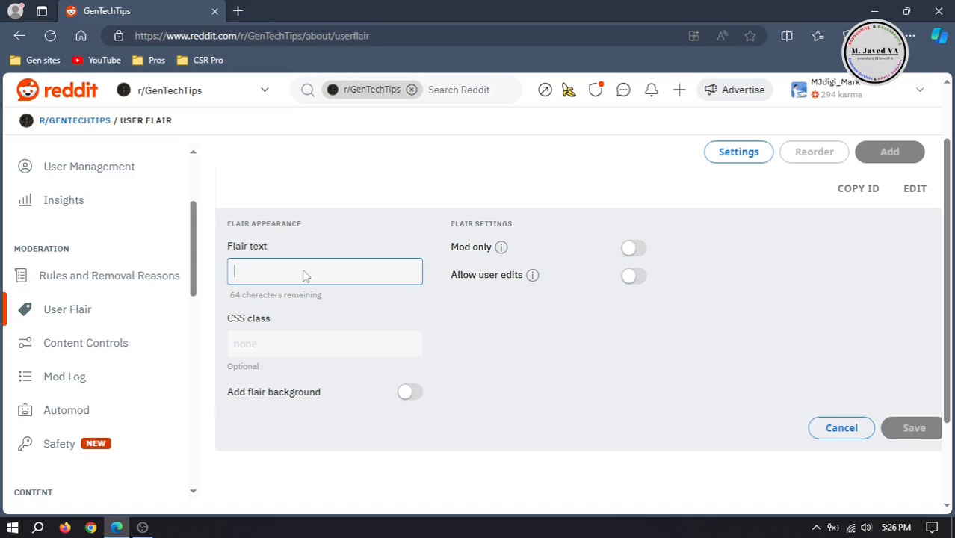
{"action": "type", "text": "All Management"}
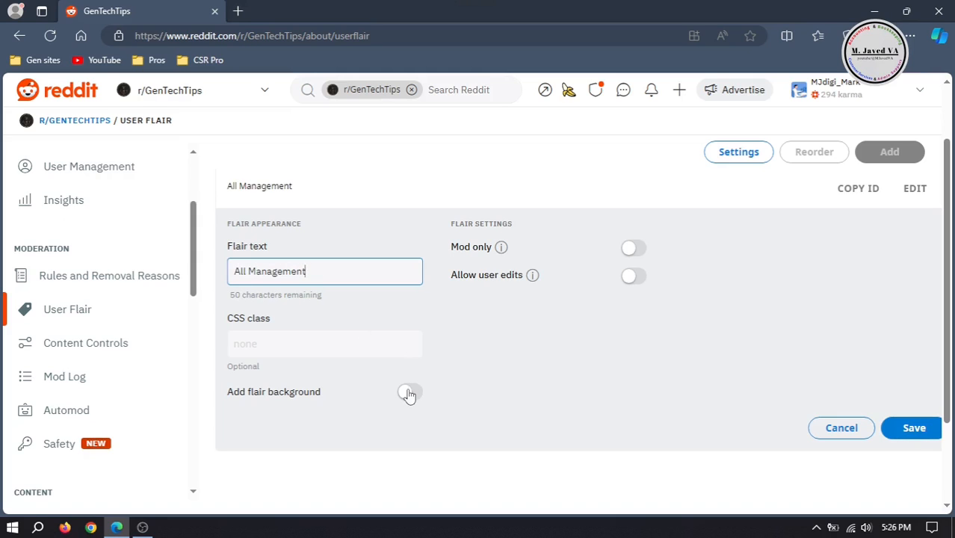
{"action": "left_click", "coordinate": [409, 392]}
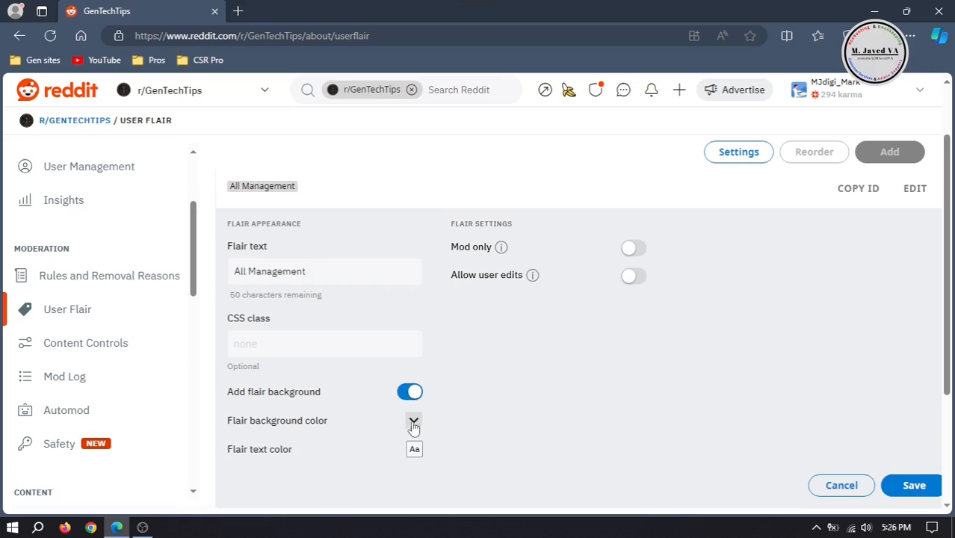
{"action": "left_click", "coordinate": [413, 420]}
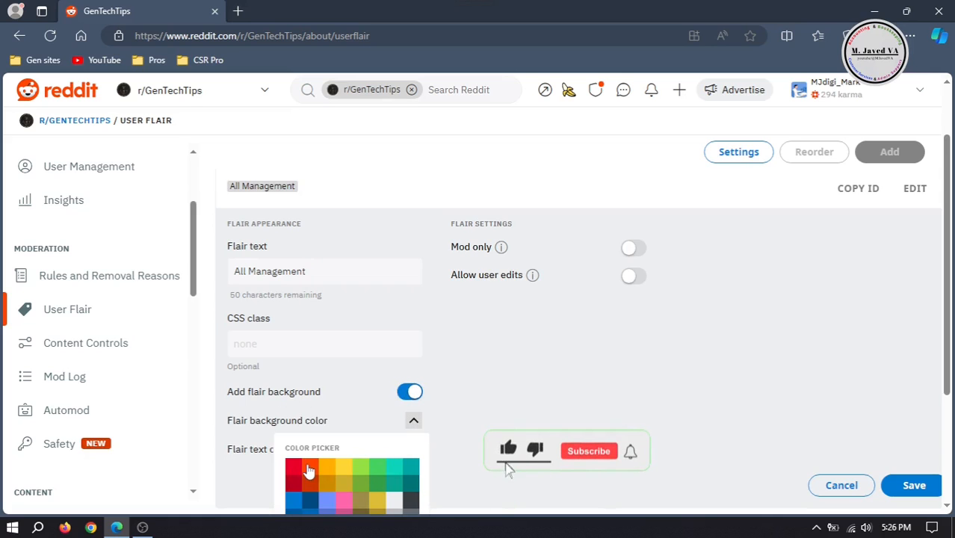
{"action": "left_click", "coordinate": [373, 469]}
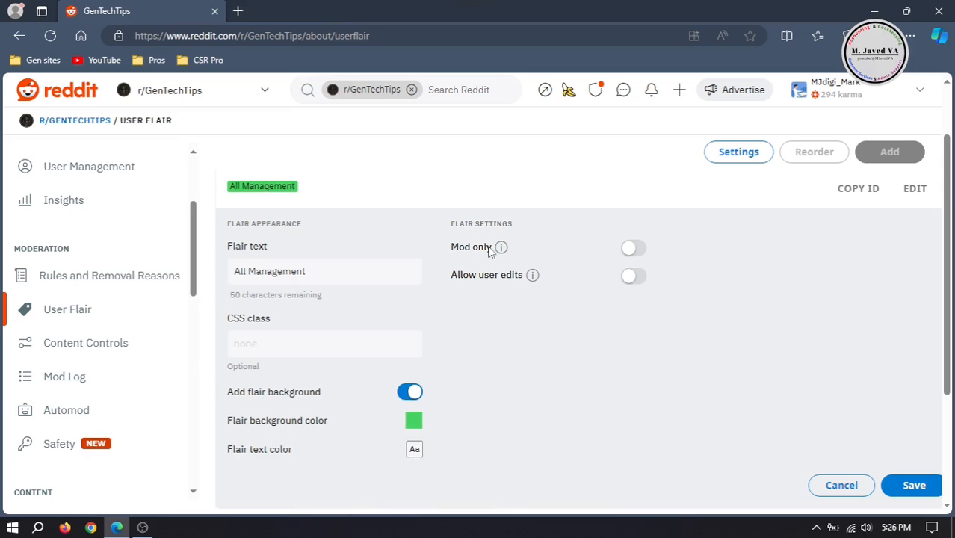
Make the flair mod-only with user editing off, and save it
{"action": "left_click", "coordinate": [633, 247]}
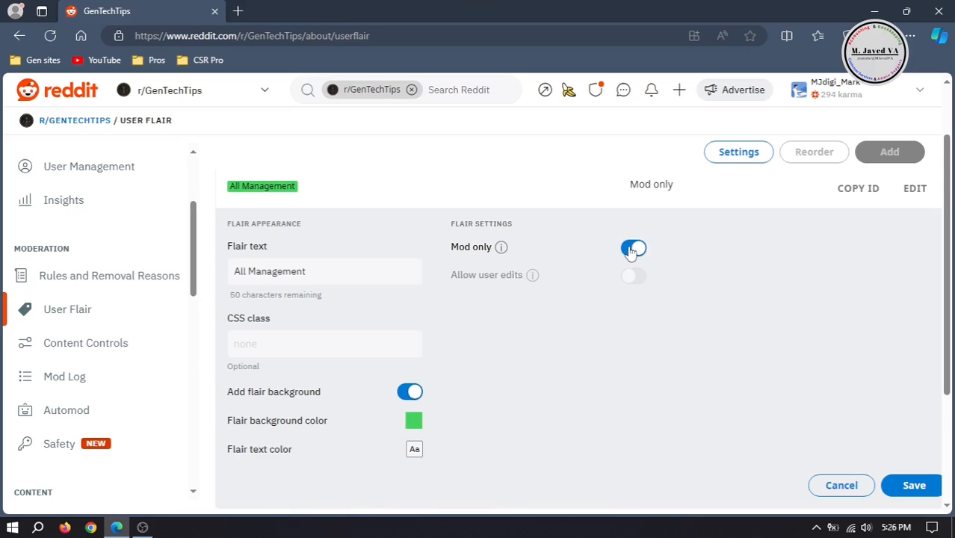
{"action": "left_click", "coordinate": [633, 248]}
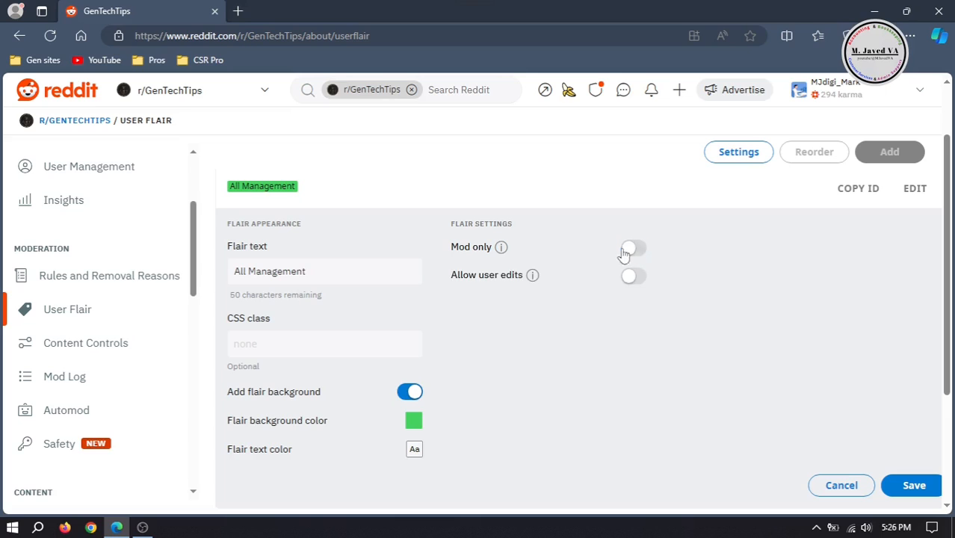
{"action": "left_click", "coordinate": [633, 274]}
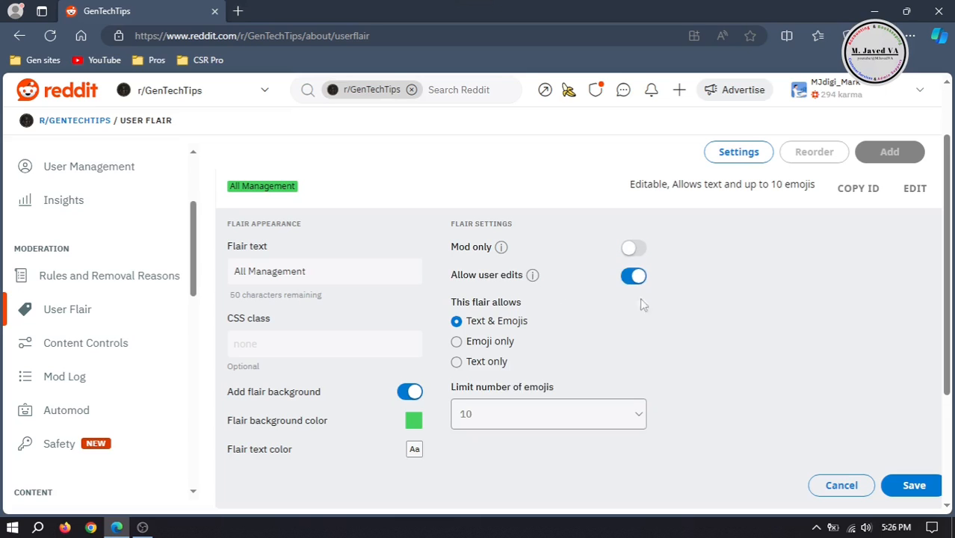
{"action": "mouse_move", "coordinate": [613, 314]}
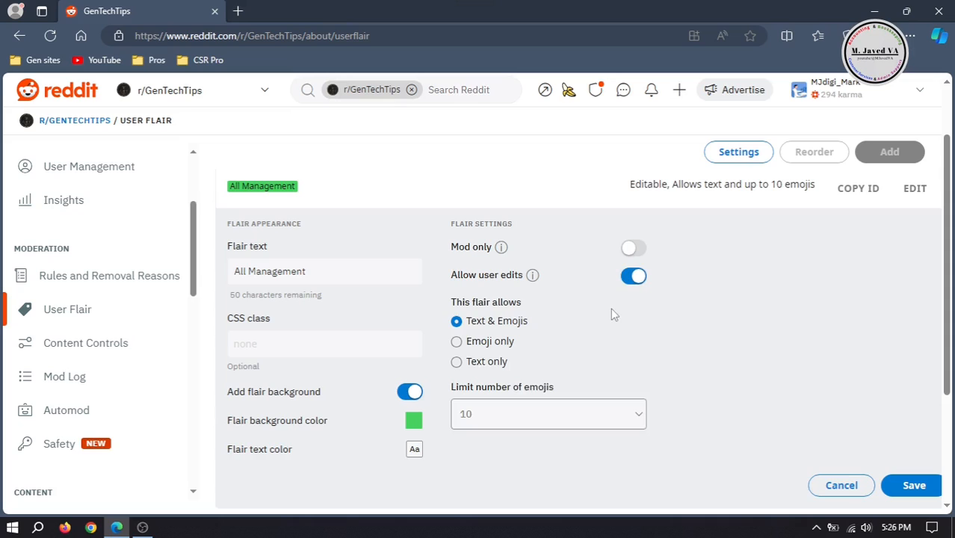
{"action": "left_click", "coordinate": [634, 276]}
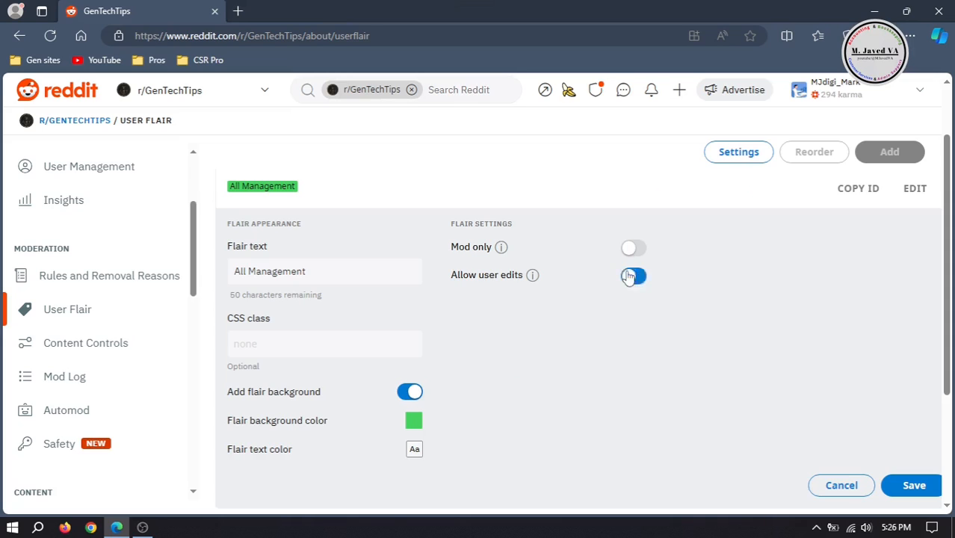
{"action": "left_click", "coordinate": [632, 247]}
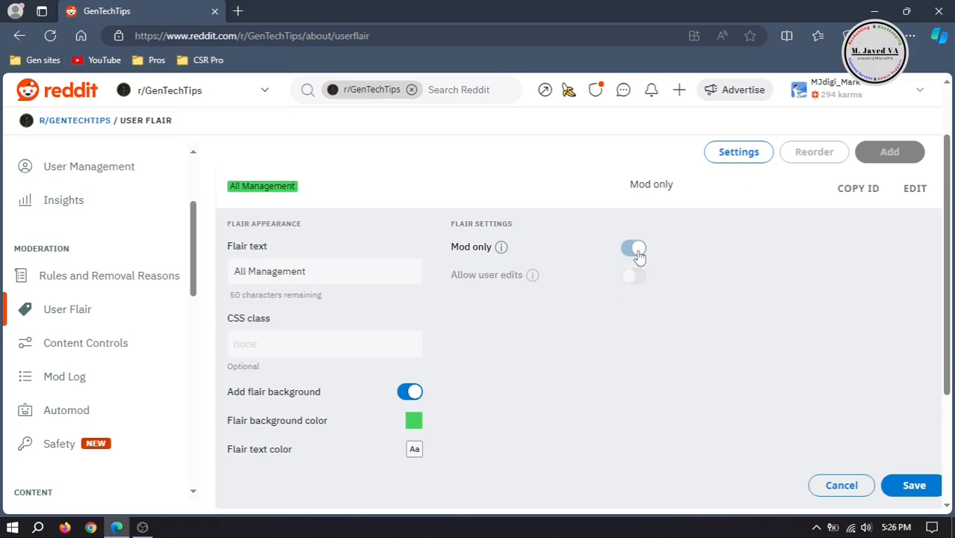
{"action": "left_click", "coordinate": [634, 248]}
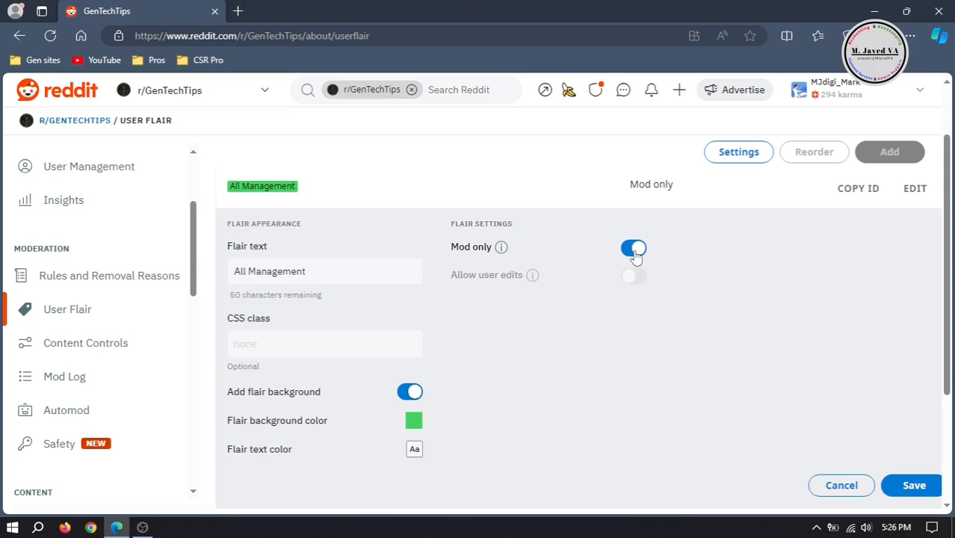
{"action": "mouse_move", "coordinate": [912, 484]}
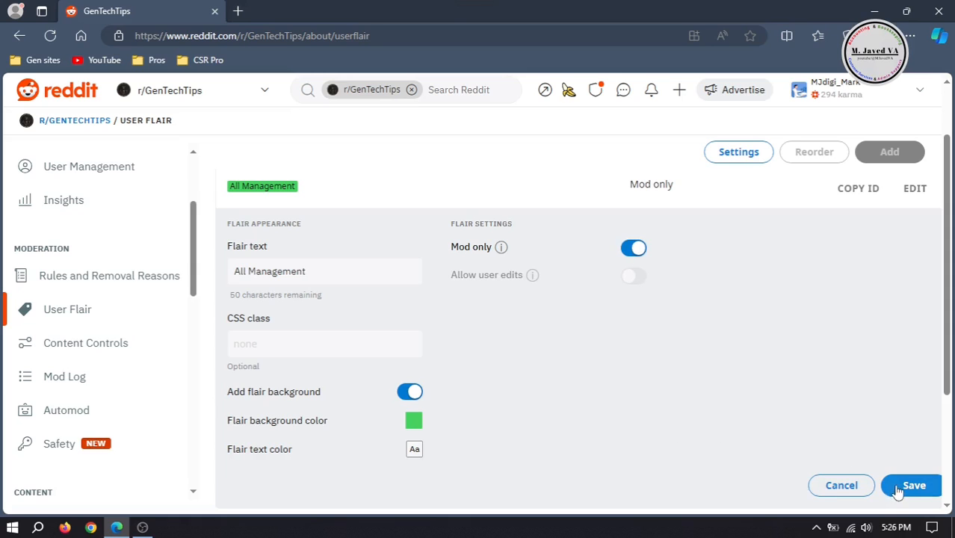
{"action": "left_click", "coordinate": [912, 485]}
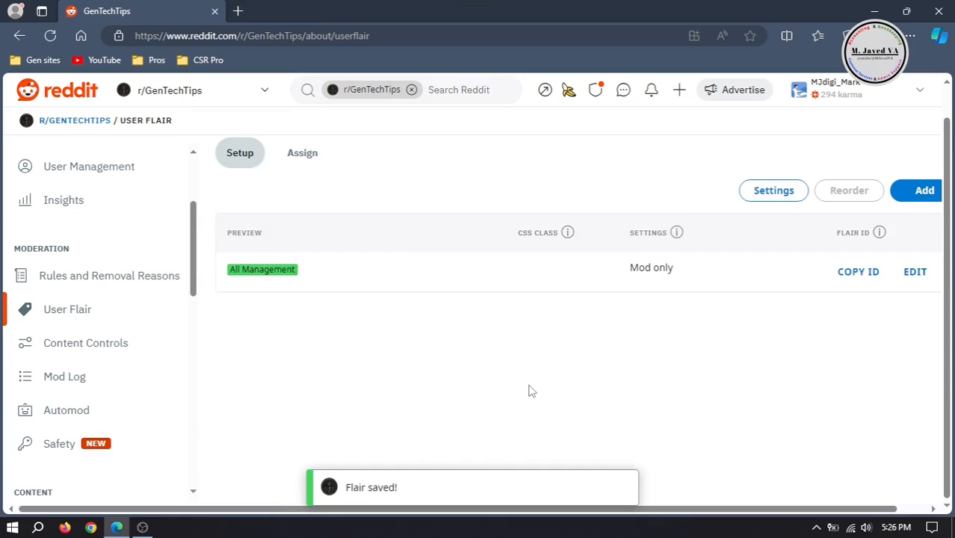
{"action": "mouse_move", "coordinate": [545, 392]}
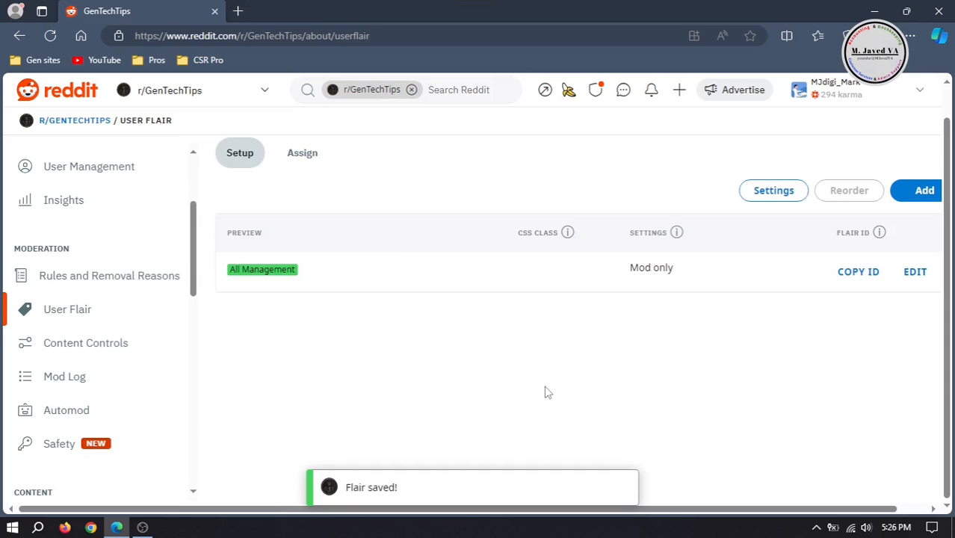
{"action": "mouse_move", "coordinate": [671, 369]}
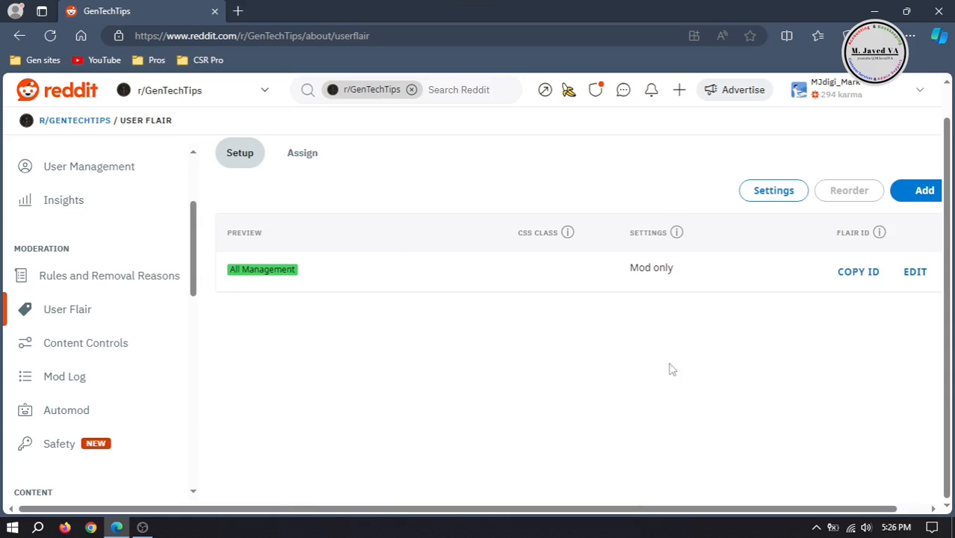
Add and save a mod-only 'General Management' flair with a yellow background
{"action": "left_click", "coordinate": [924, 189]}
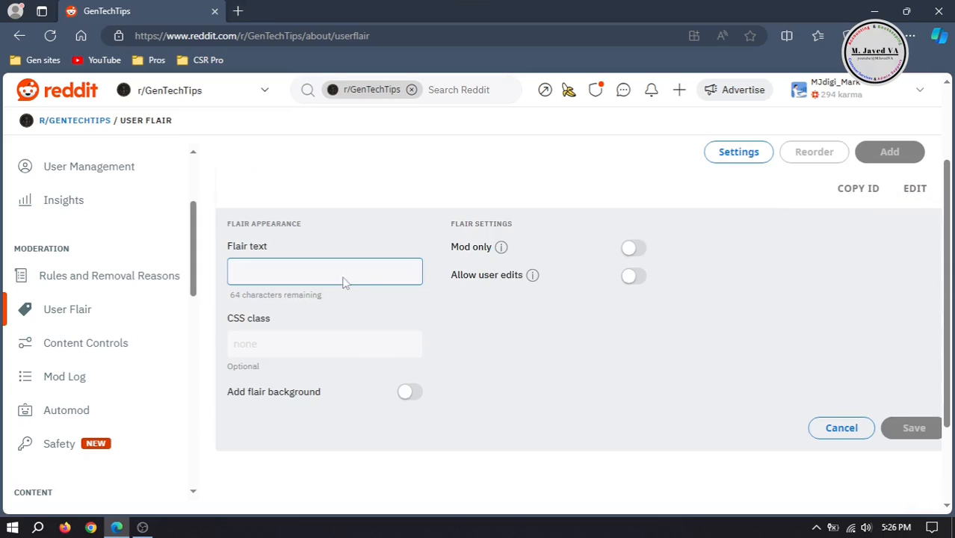
{"action": "type", "text": "General Management"}
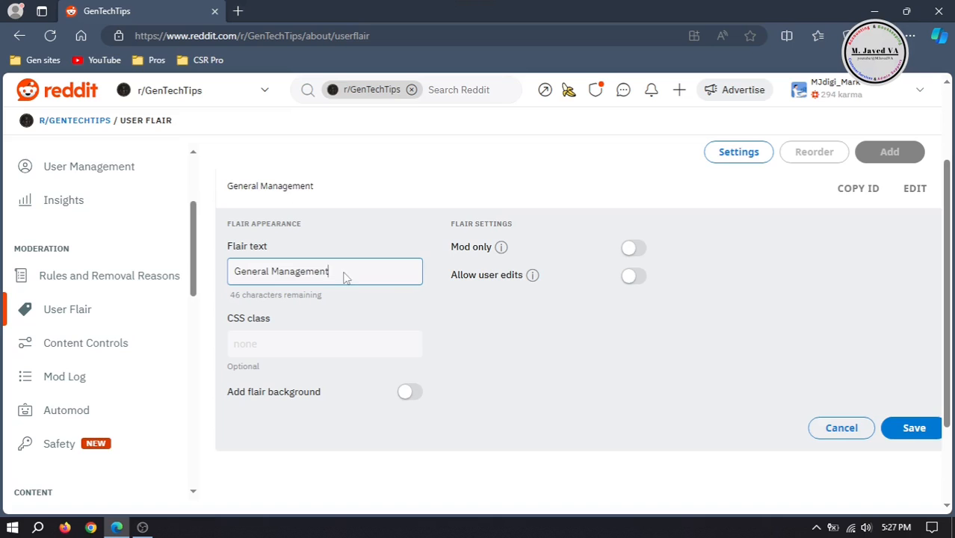
{"action": "left_click", "coordinate": [409, 391]}
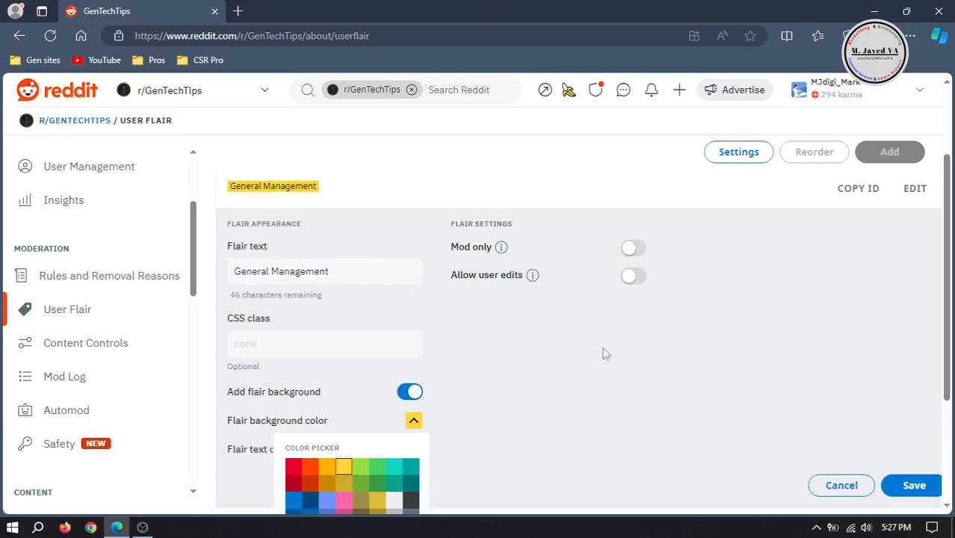
{"action": "left_click", "coordinate": [633, 248]}
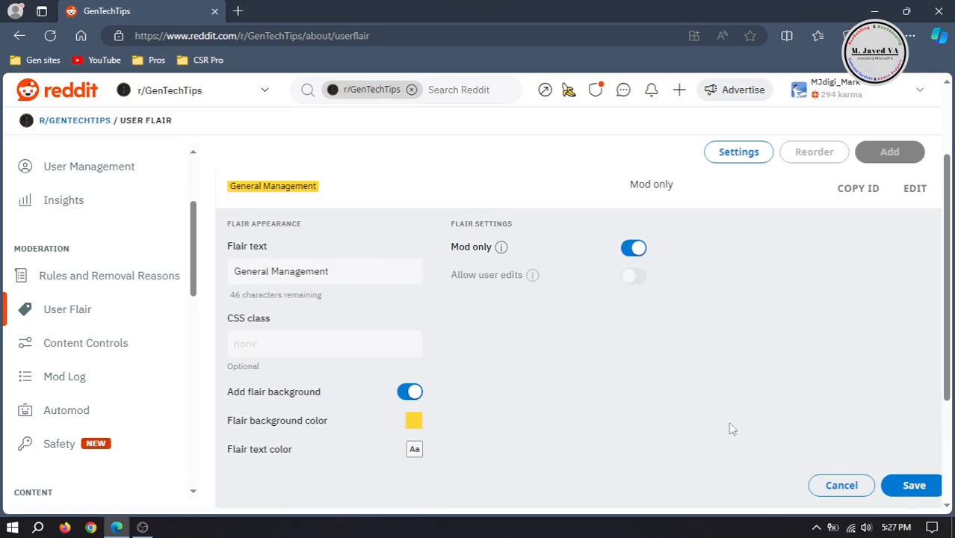
{"action": "left_click", "coordinate": [913, 485]}
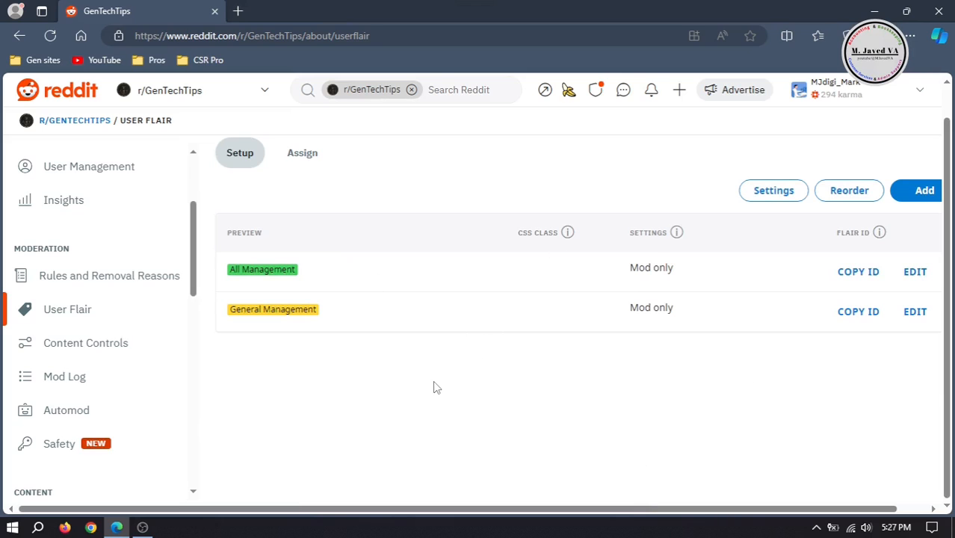
{"action": "mouse_move", "coordinate": [95, 139]}
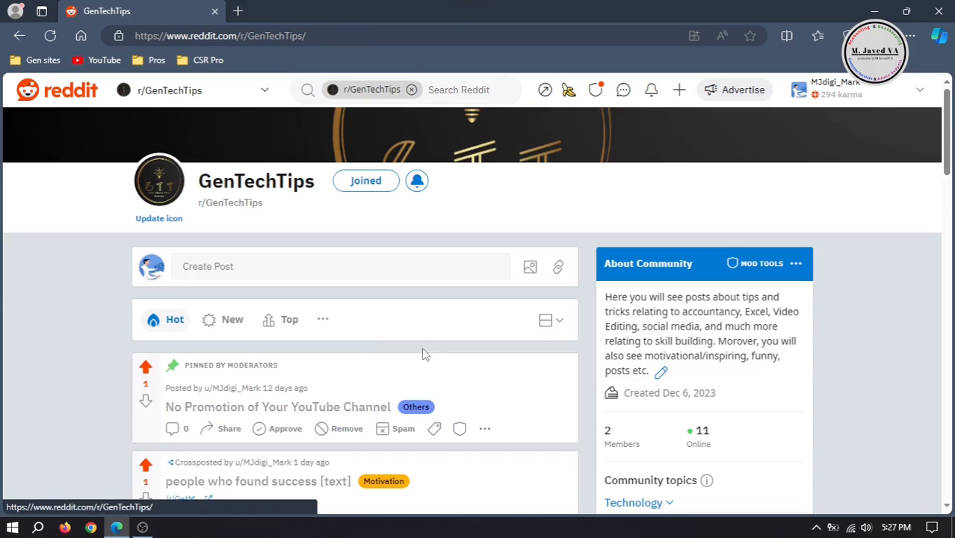
Reload the community page and set your username flair to All Management
{"action": "left_click", "coordinate": [50, 35]}
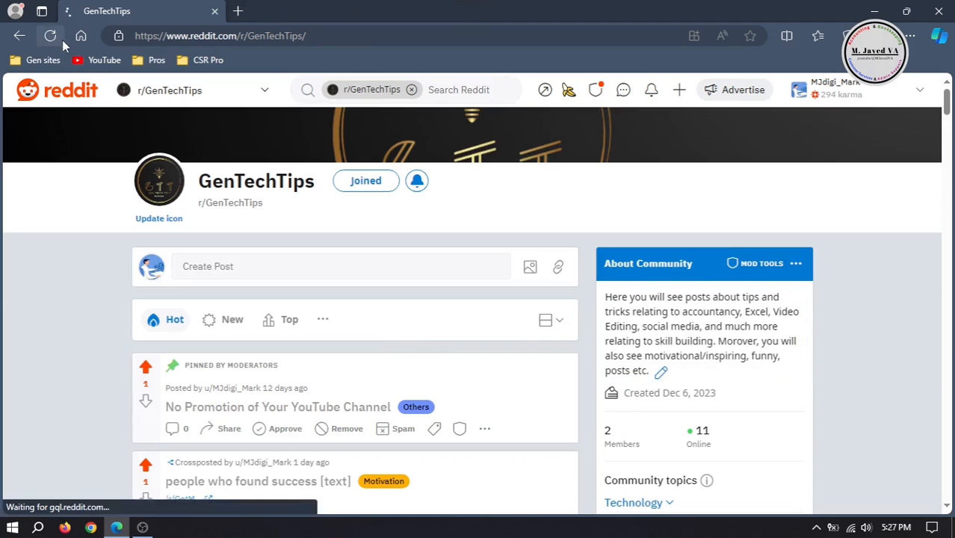
{"action": "left_click", "coordinate": [50, 35]}
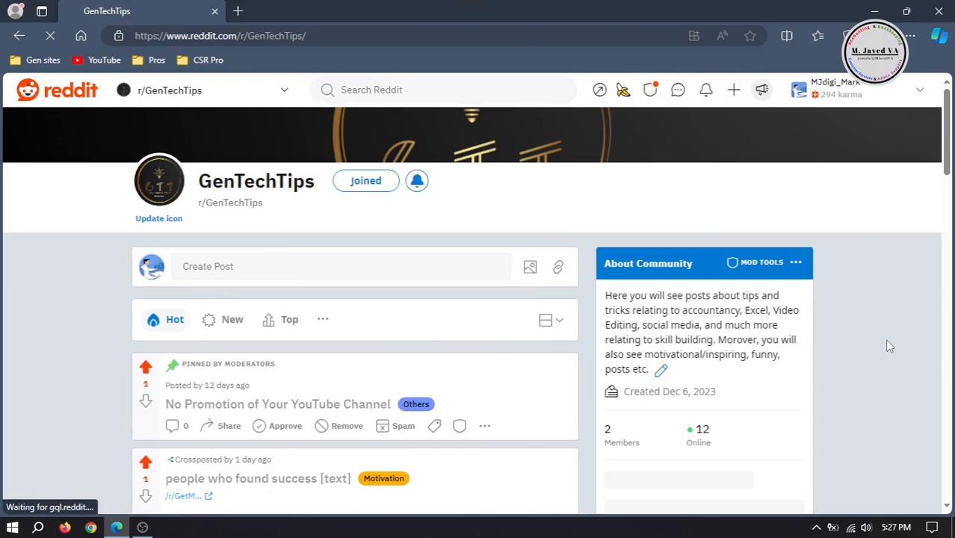
{"action": "mouse_move", "coordinate": [922, 242]}
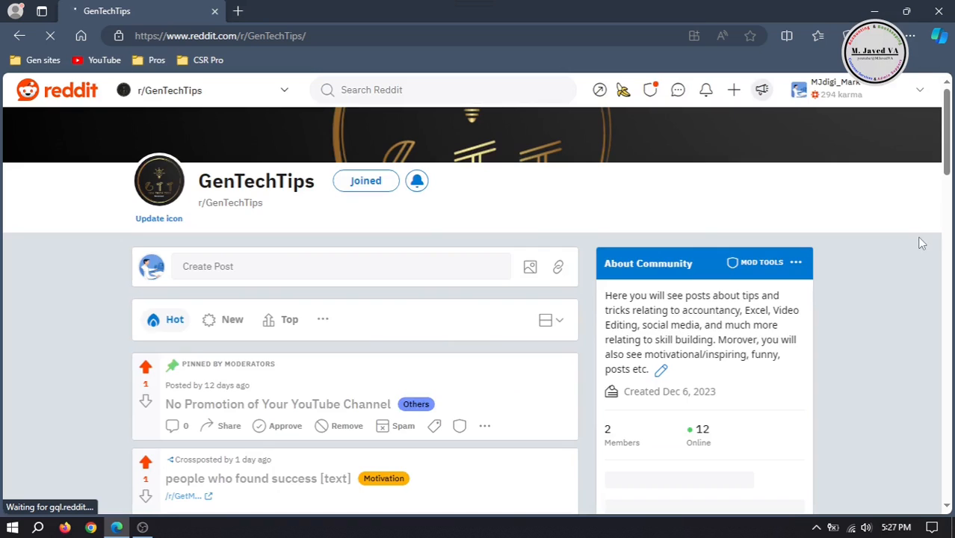
{"action": "scroll", "scroll_direction": "down", "scroll_amount": 3}
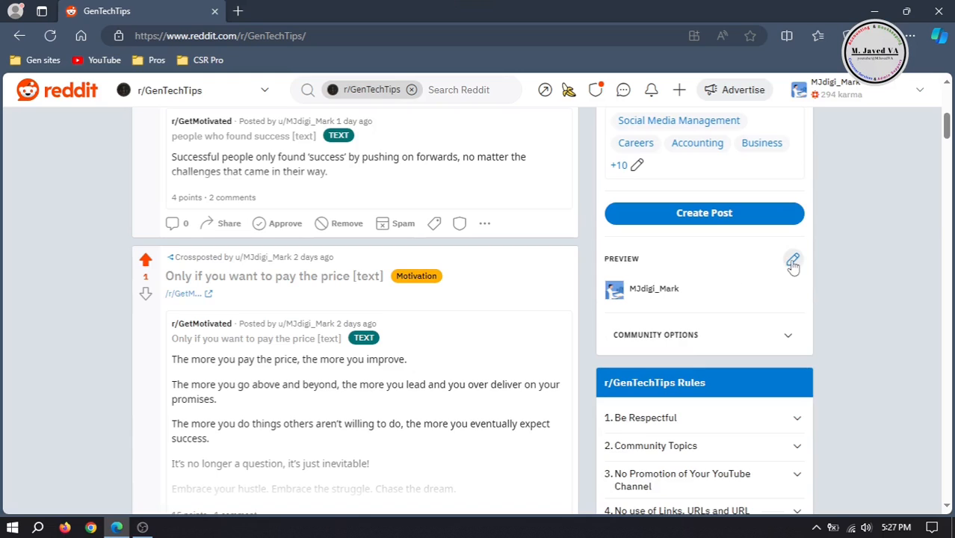
{"action": "left_click", "coordinate": [792, 263]}
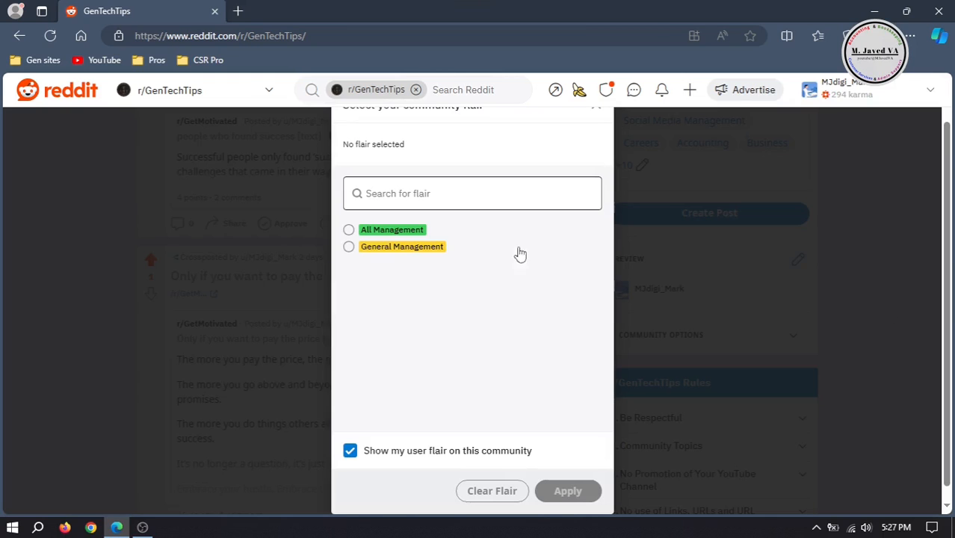
{"action": "left_click", "coordinate": [348, 229]}
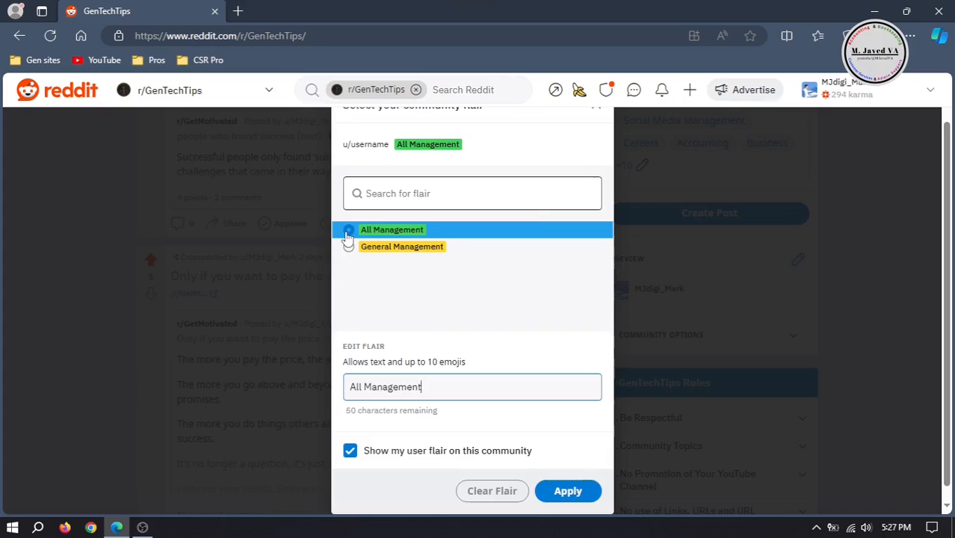
{"action": "left_click", "coordinate": [348, 229]}
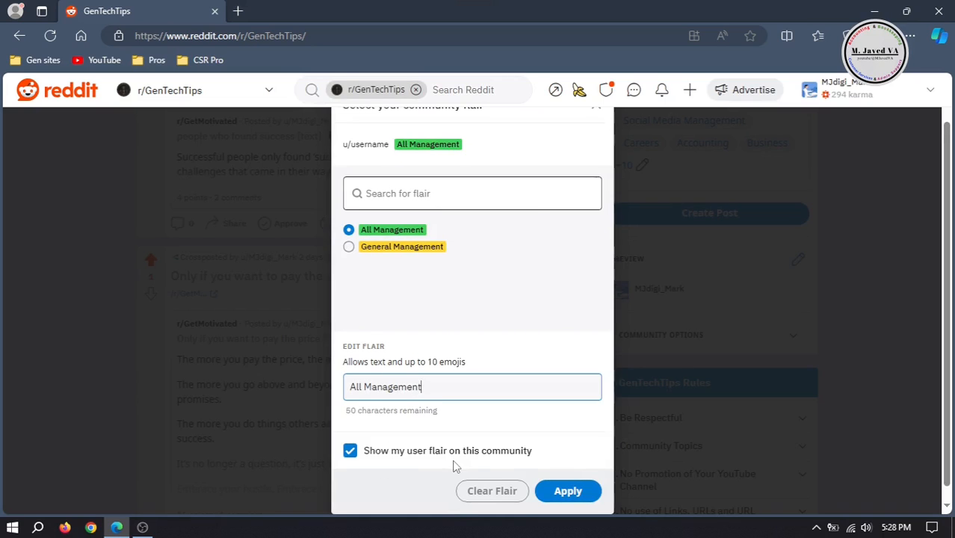
{"action": "left_click", "coordinate": [567, 491]}
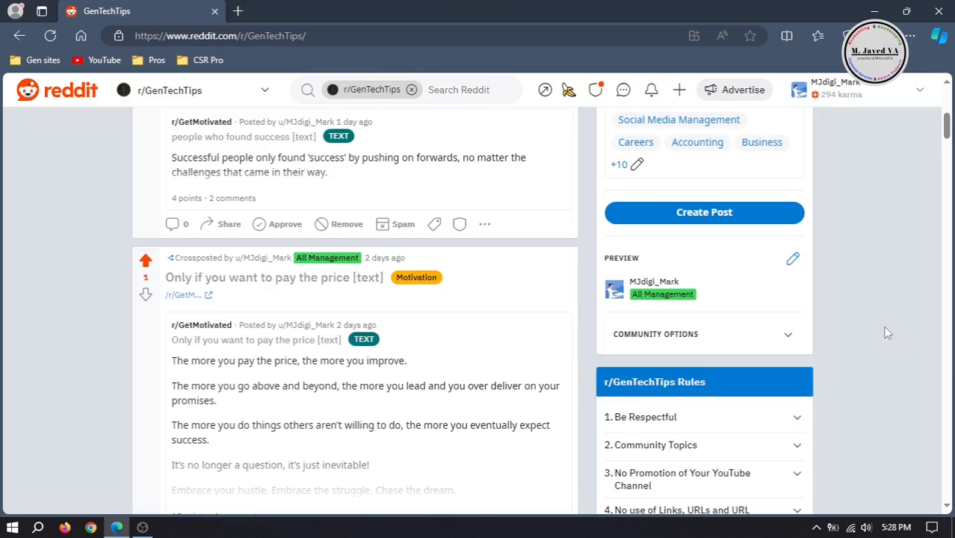
{"action": "mouse_move", "coordinate": [895, 272]}
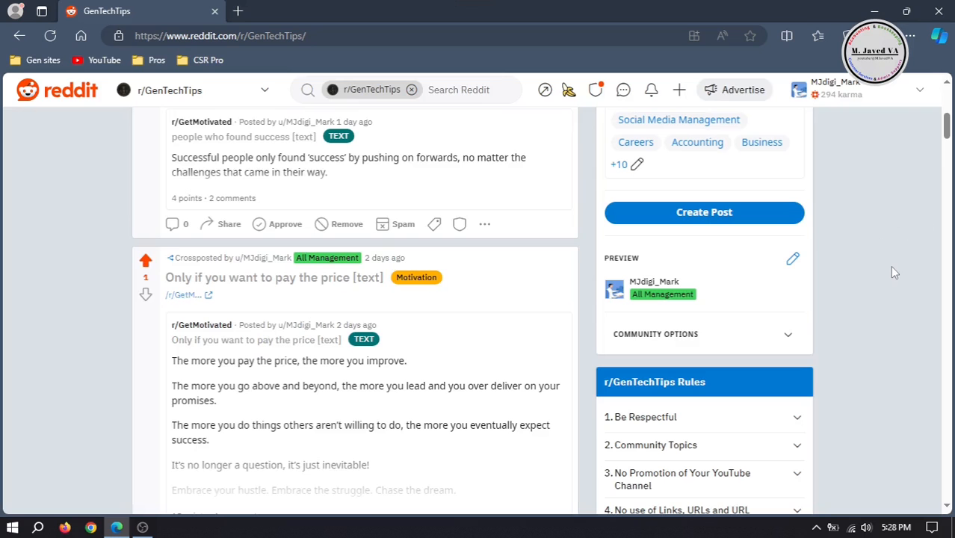
Reload r/GenTechTips and scroll to the Moderators widget to confirm the All Management flair
{"action": "scroll", "scroll_direction": "down", "scroll_amount": 3}
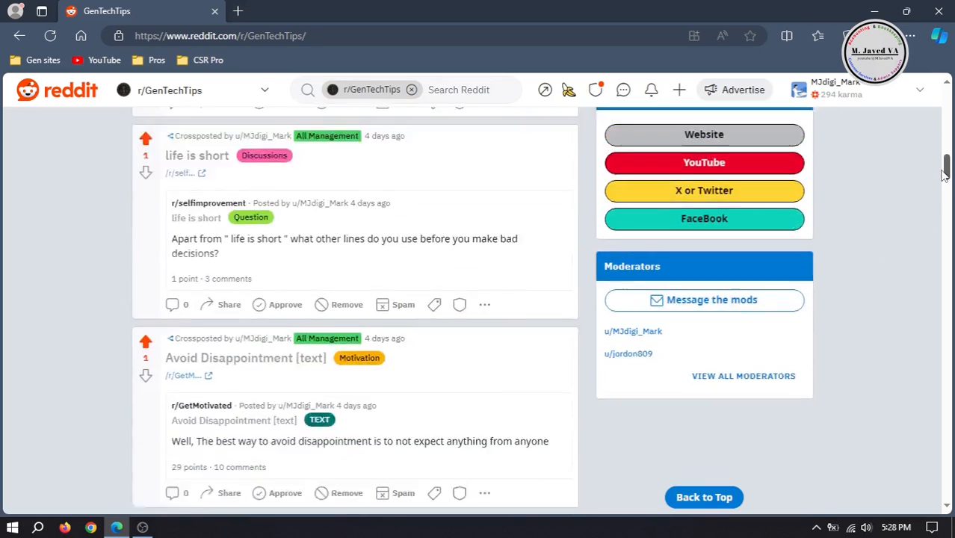
{"action": "scroll", "scroll_direction": "down", "scroll_amount": 3}
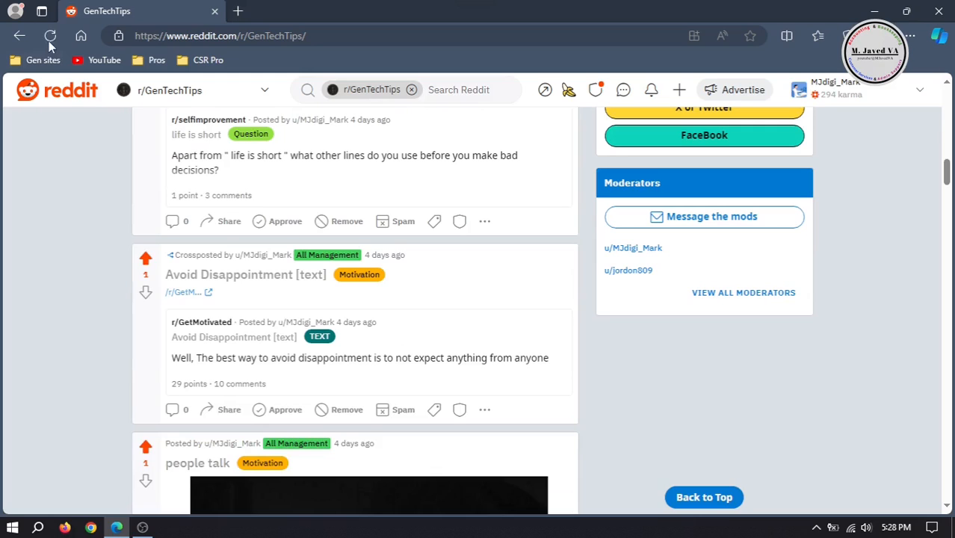
{"action": "left_click", "coordinate": [50, 36]}
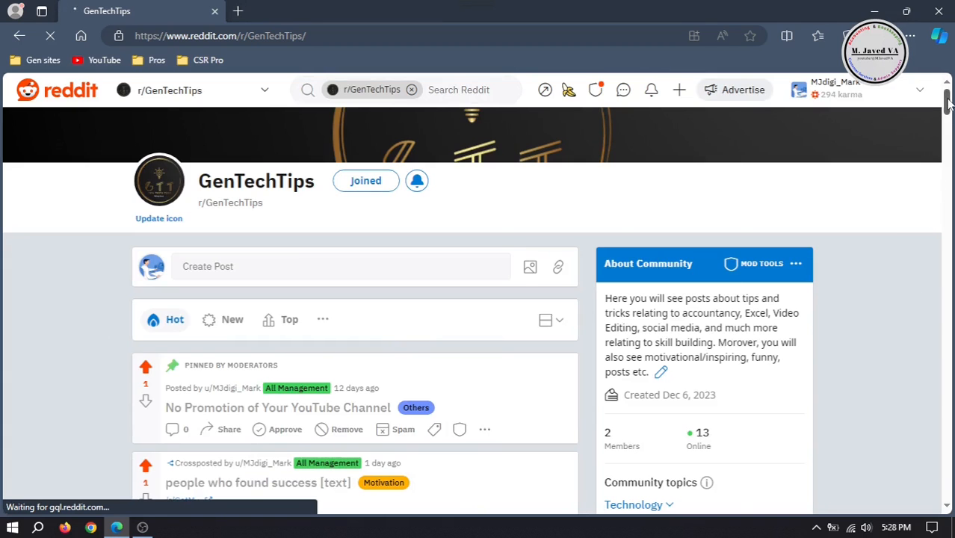
{"action": "scroll", "scroll_direction": "down", "scroll_amount": 3}
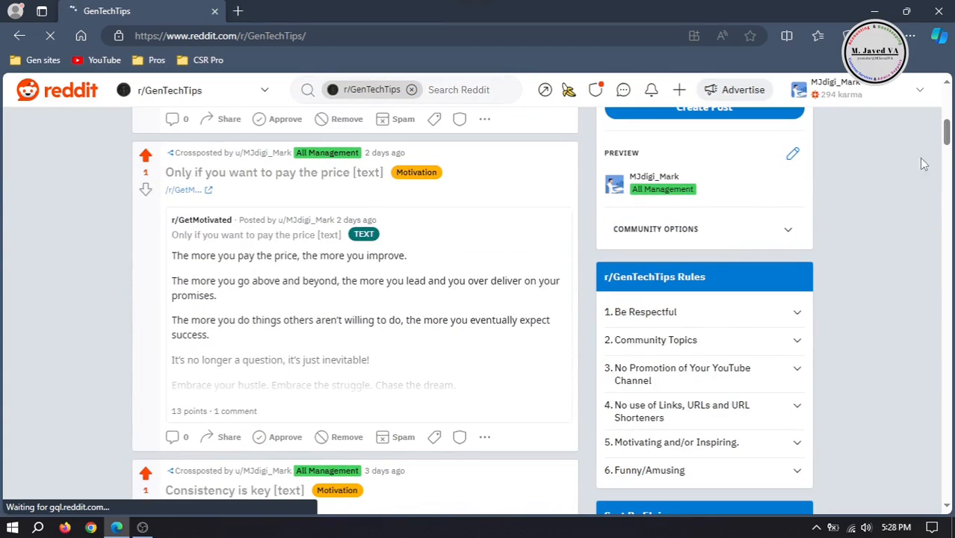
{"action": "scroll", "scroll_direction": "down", "scroll_amount": 3}
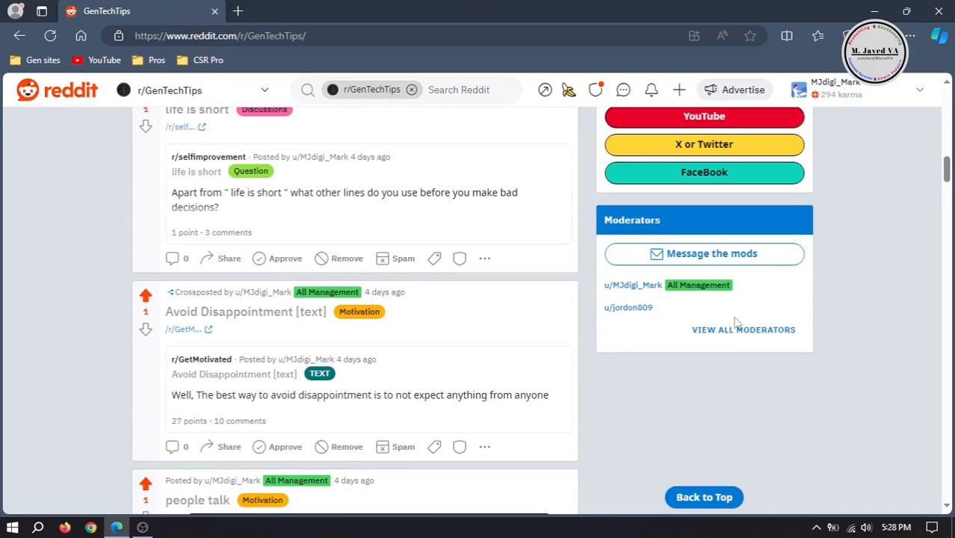
{"action": "mouse_move", "coordinate": [697, 309]}
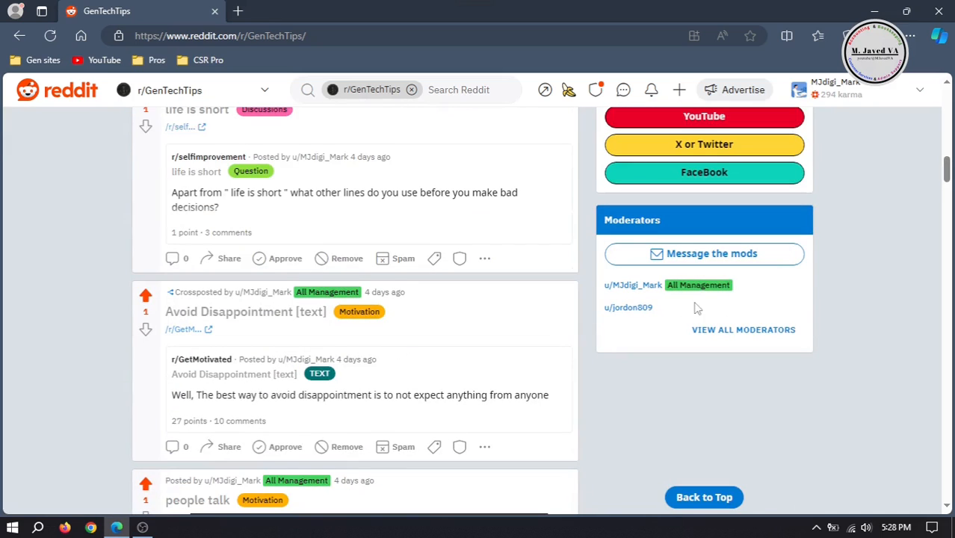
{"action": "mouse_move", "coordinate": [701, 313]}
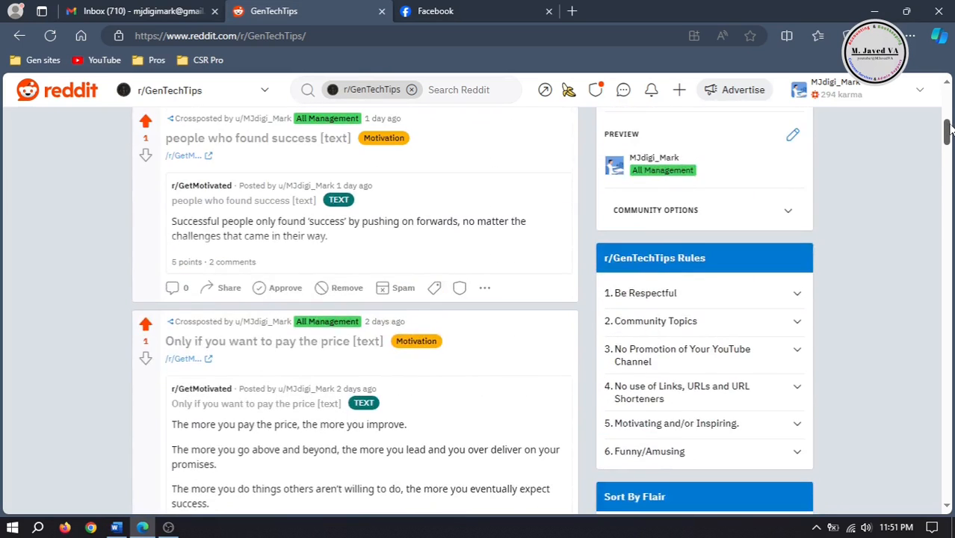
Return to Mod Tools' User Flair settings and start editing the All Management flair
{"action": "scroll", "scroll_direction": "up", "scroll_amount": 3}
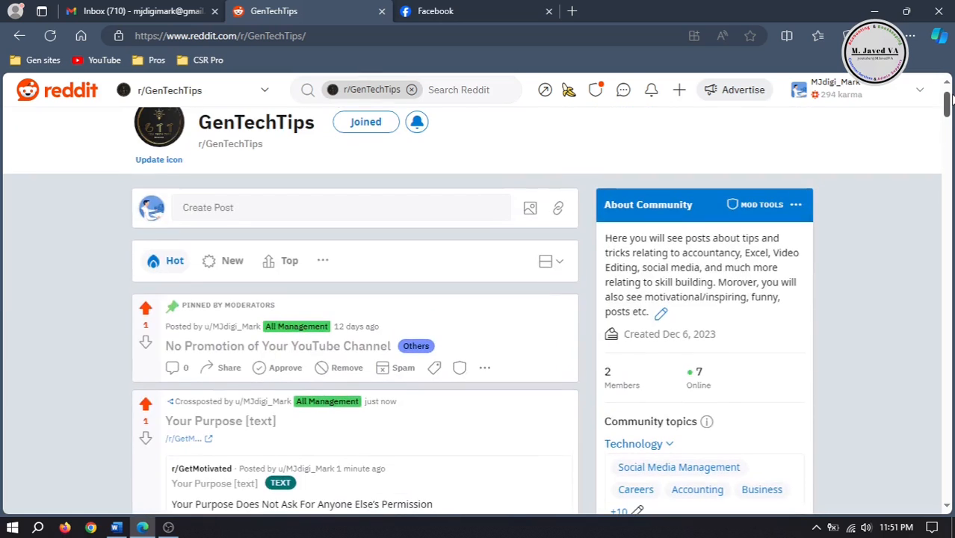
{"action": "left_click", "coordinate": [761, 204]}
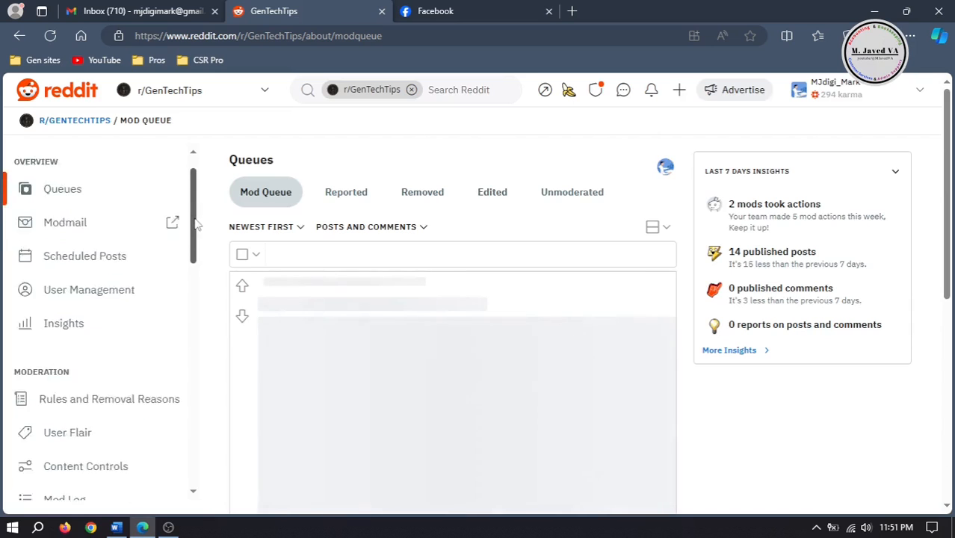
{"action": "left_click", "coordinate": [67, 432]}
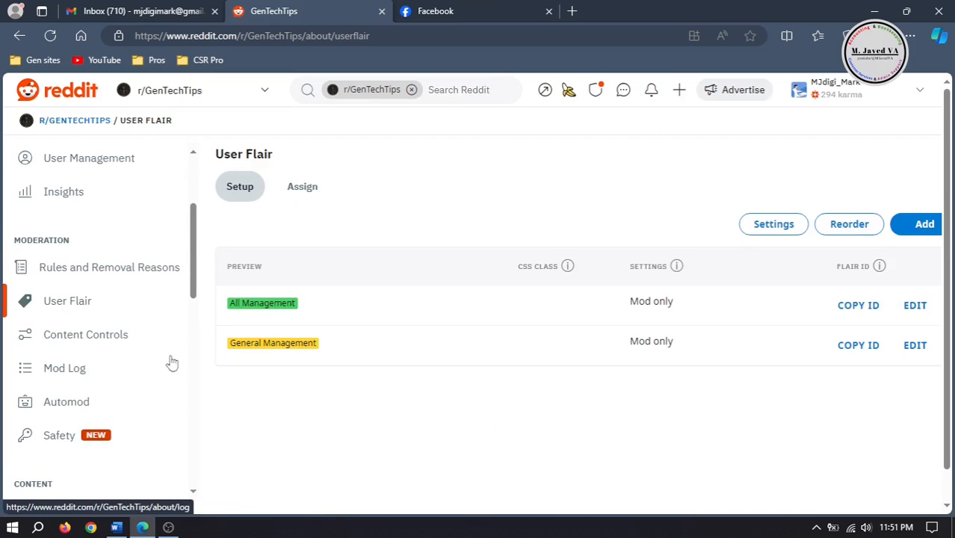
{"action": "mouse_move", "coordinate": [492, 457]}
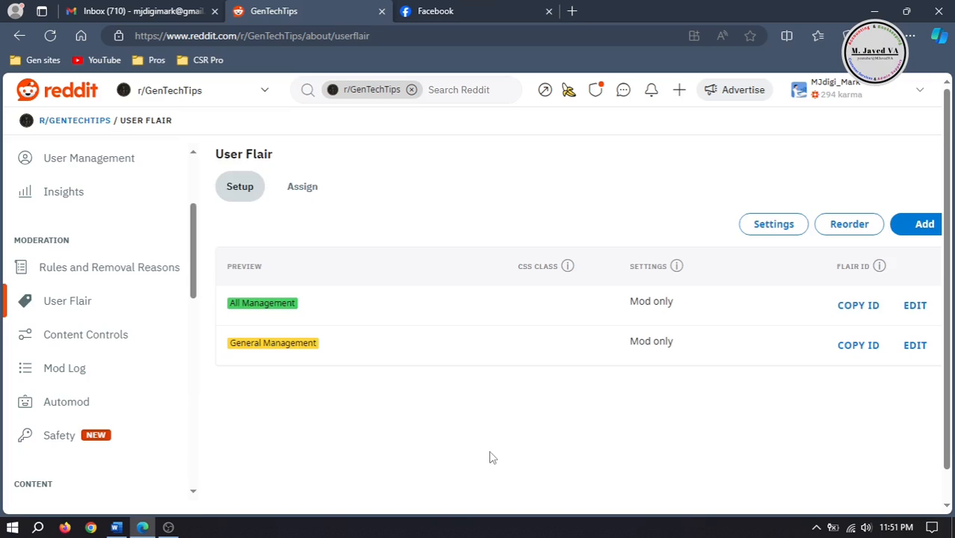
{"action": "left_click", "coordinate": [914, 305]}
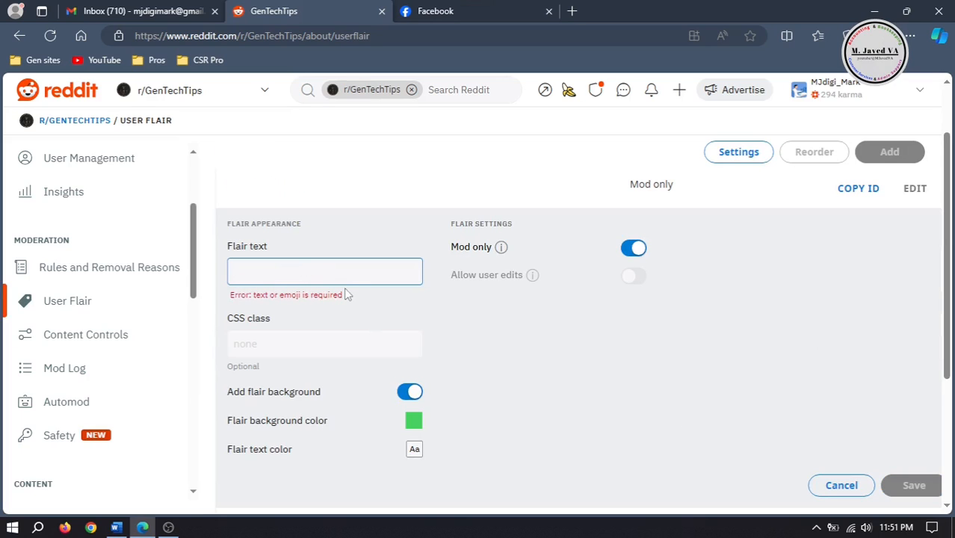
Rename the flair to 'Mod' with a teal background, save, and return to r/GenTechTips
{"action": "type", "text": "Mod"}
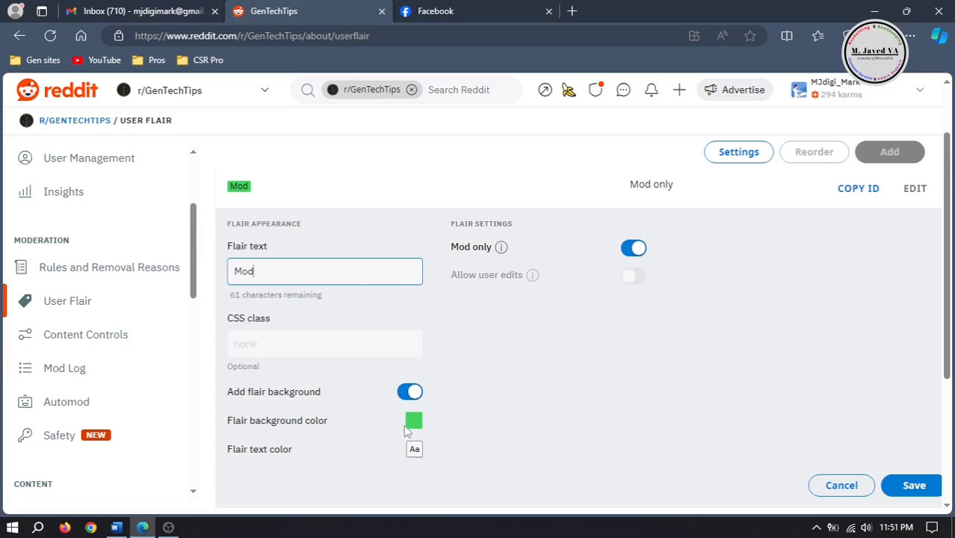
{"action": "left_click", "coordinate": [413, 420]}
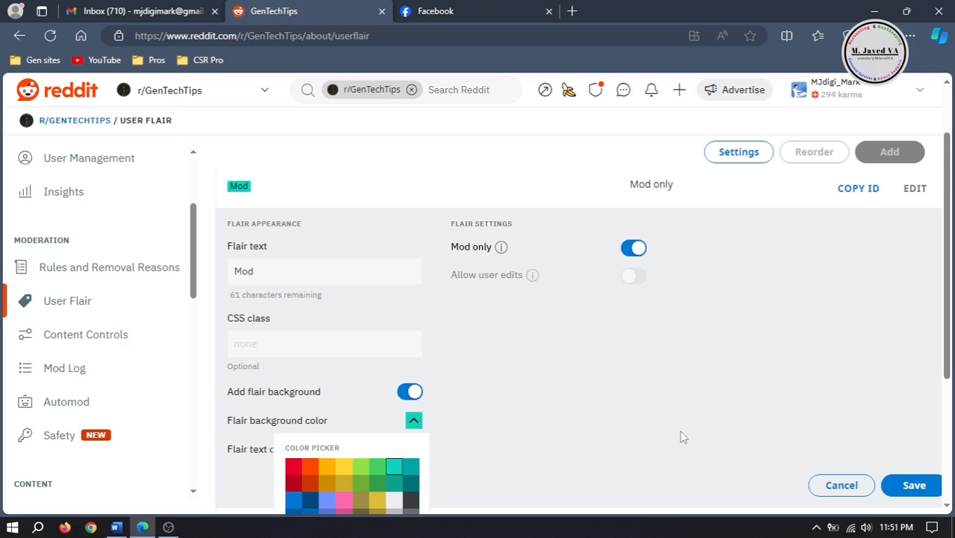
{"action": "left_click", "coordinate": [912, 485]}
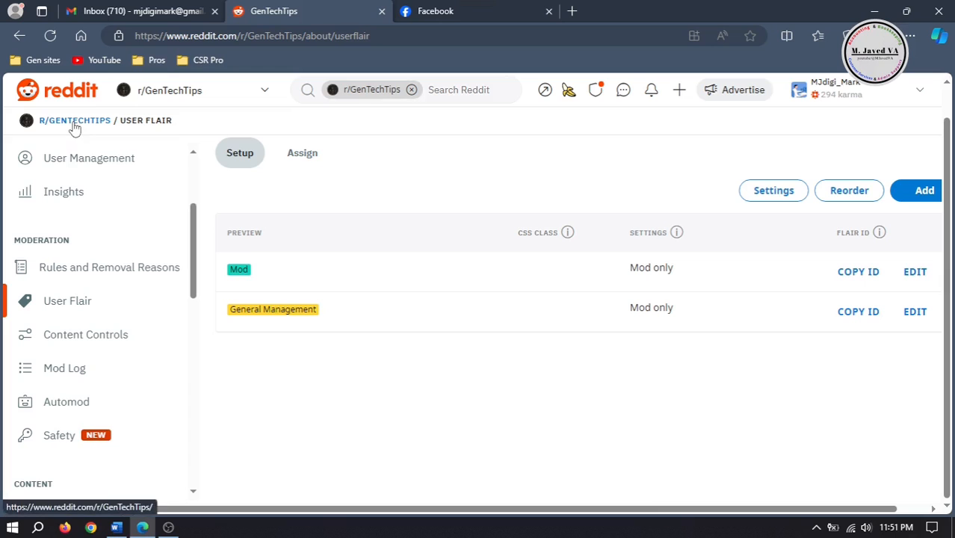
{"action": "left_click", "coordinate": [74, 120]}
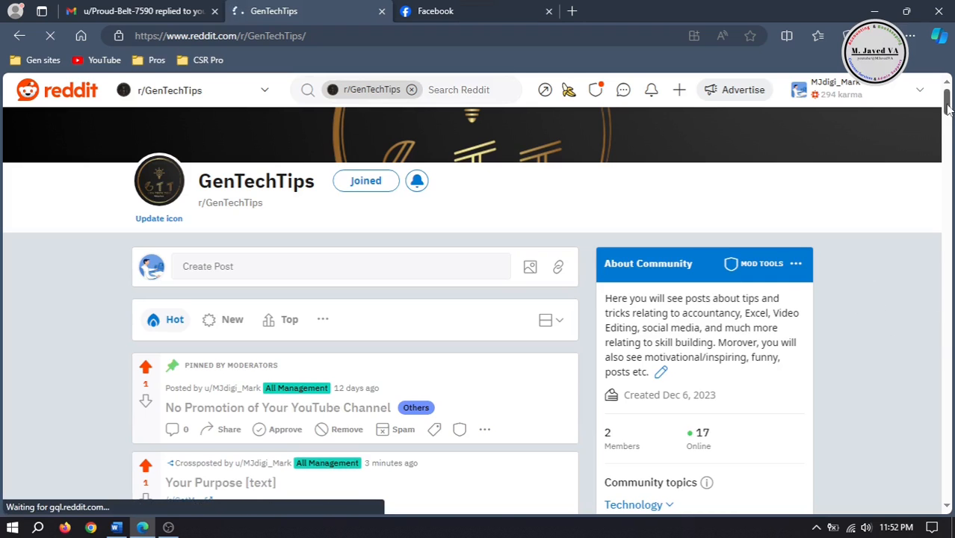
Switch your username flair in the Preview widget to the teal Mod flair
{"action": "scroll", "scroll_direction": "down", "scroll_amount": 3}
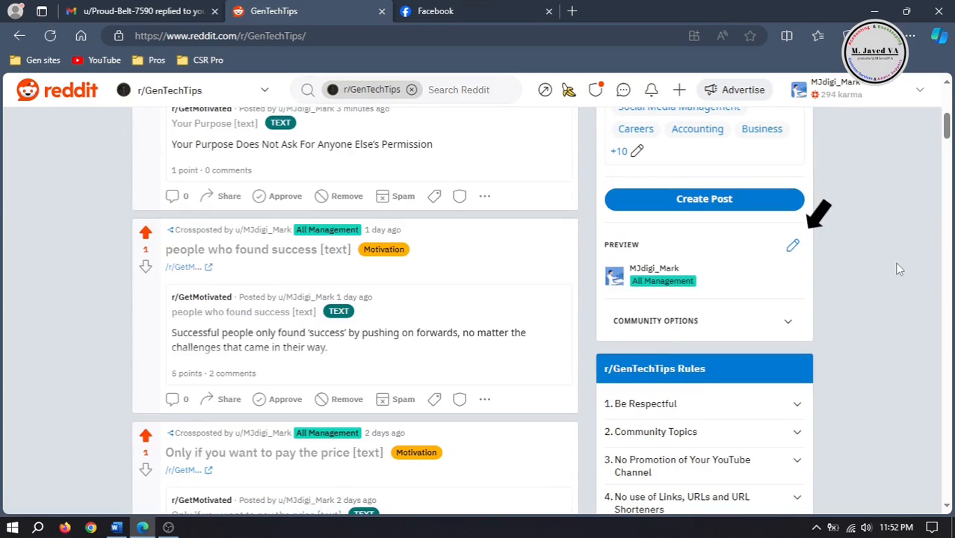
{"action": "left_click", "coordinate": [792, 245]}
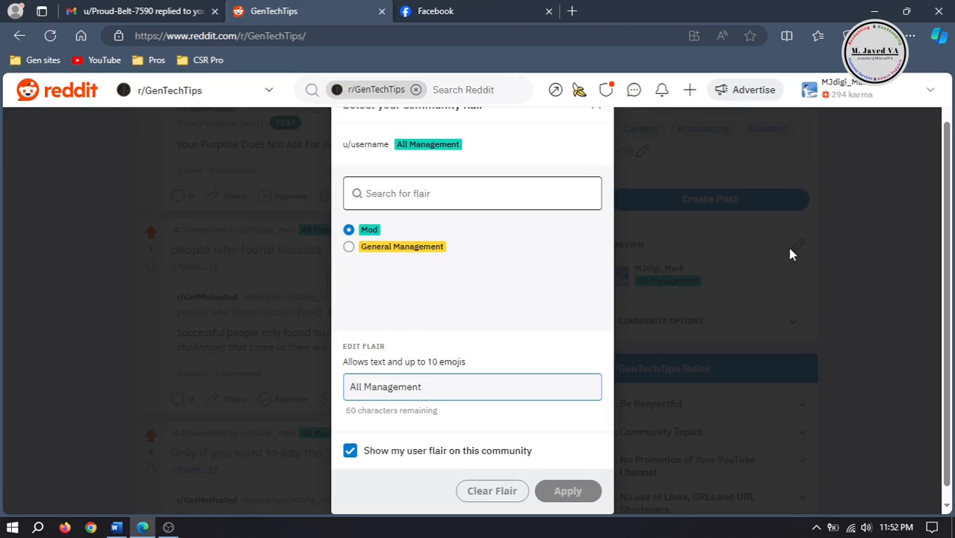
{"action": "left_click", "coordinate": [214, 11]}
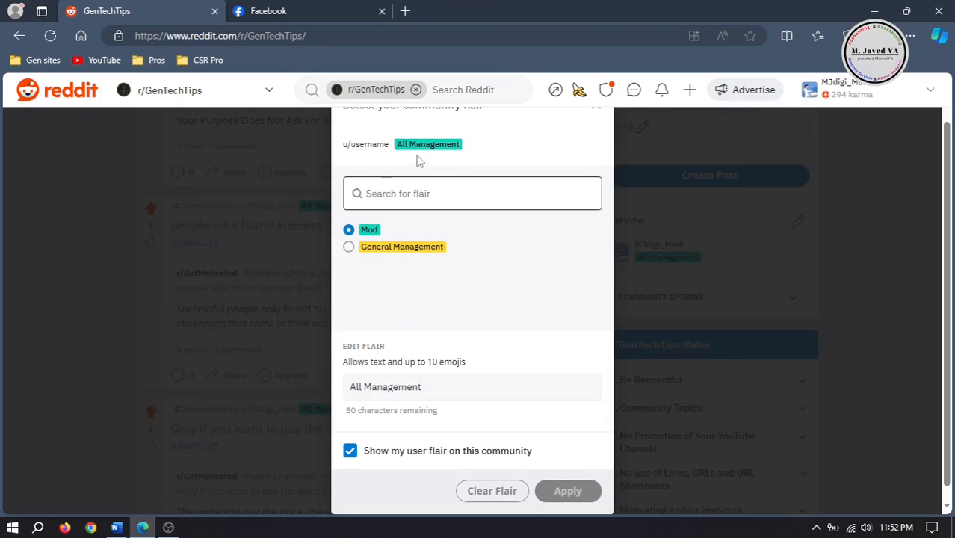
{"action": "left_click", "coordinate": [348, 246]}
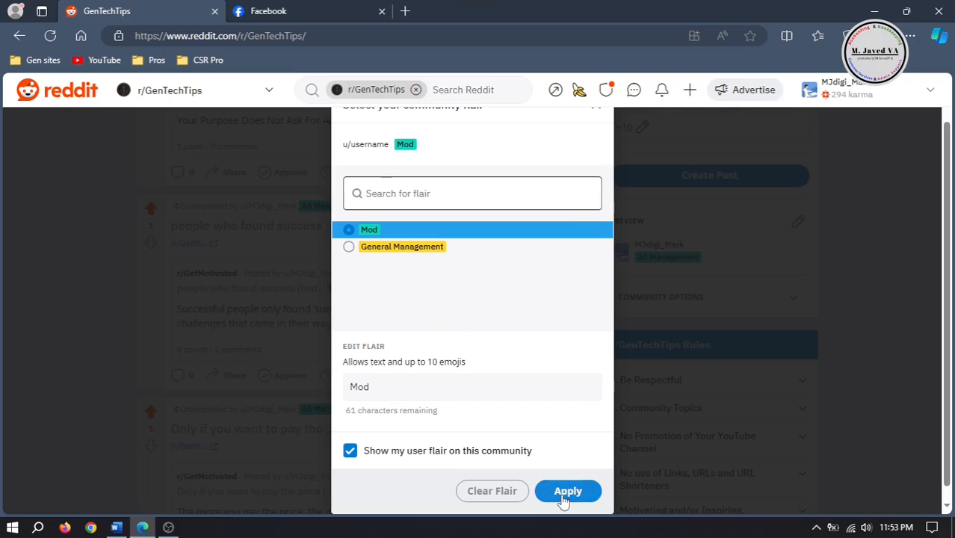
{"action": "left_click", "coordinate": [567, 491]}
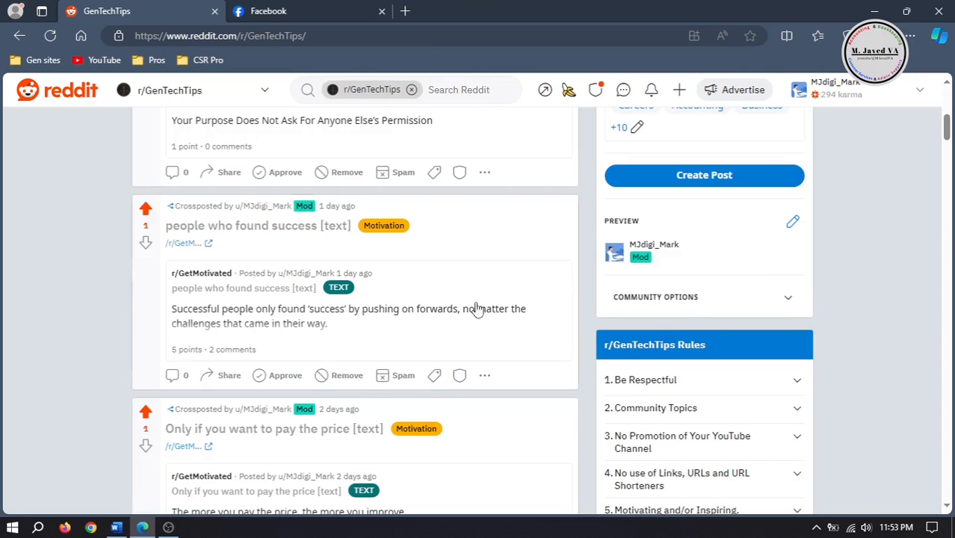
{"action": "mouse_move", "coordinate": [947, 150]}
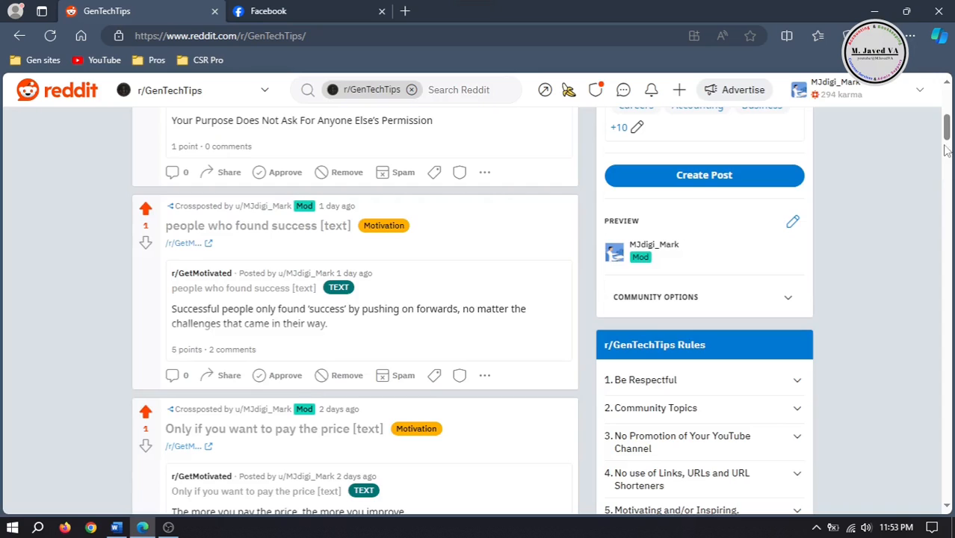
{"action": "scroll", "scroll_direction": "up", "scroll_amount": 3}
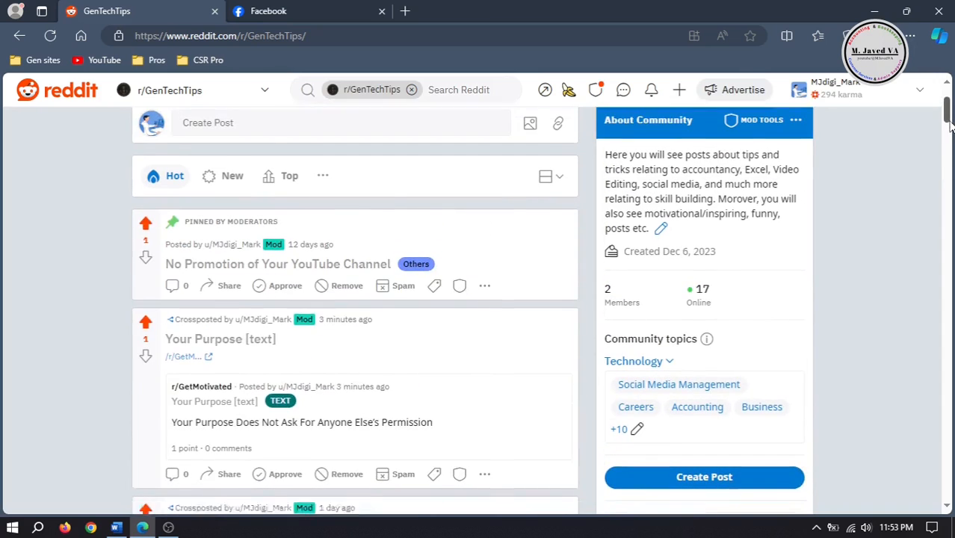
{"action": "scroll", "scroll_direction": "down", "scroll_amount": 3}
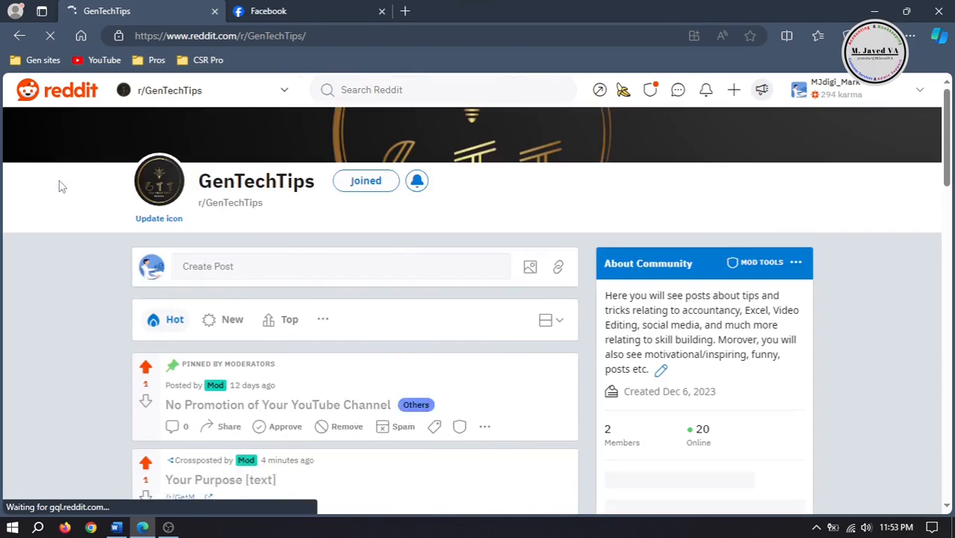
{"action": "scroll", "scroll_direction": "down", "scroll_amount": 3}
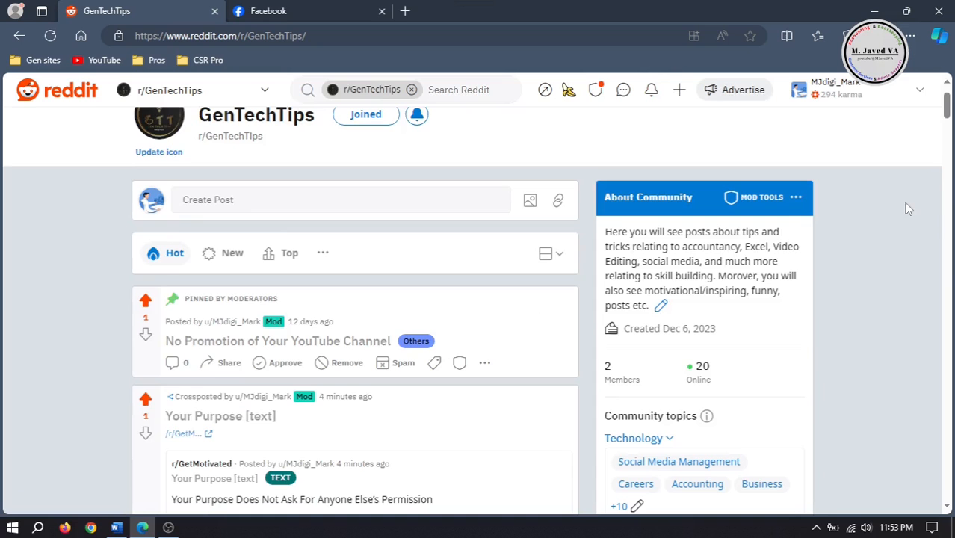
{"action": "scroll", "scroll_direction": "down", "scroll_amount": 3}
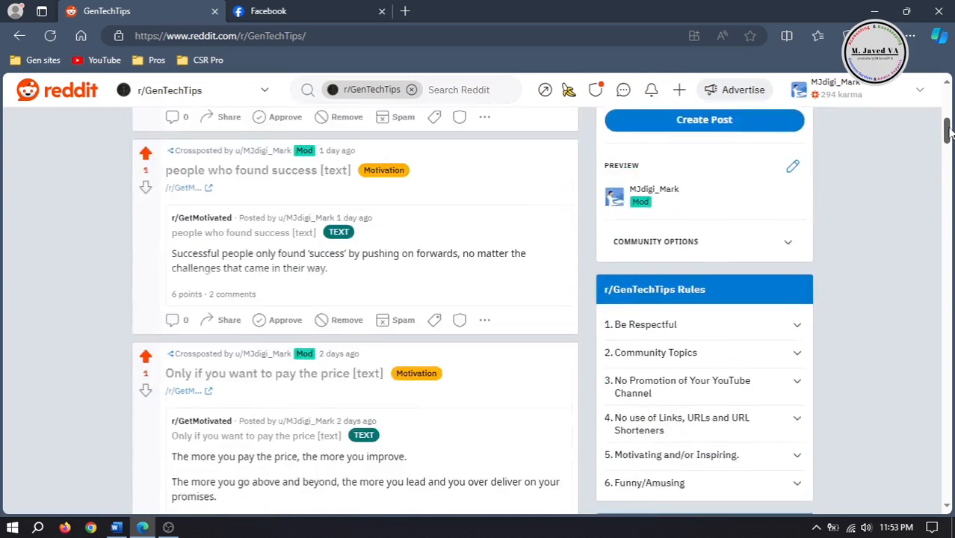
{"action": "scroll", "scroll_direction": "down", "scroll_amount": 3}
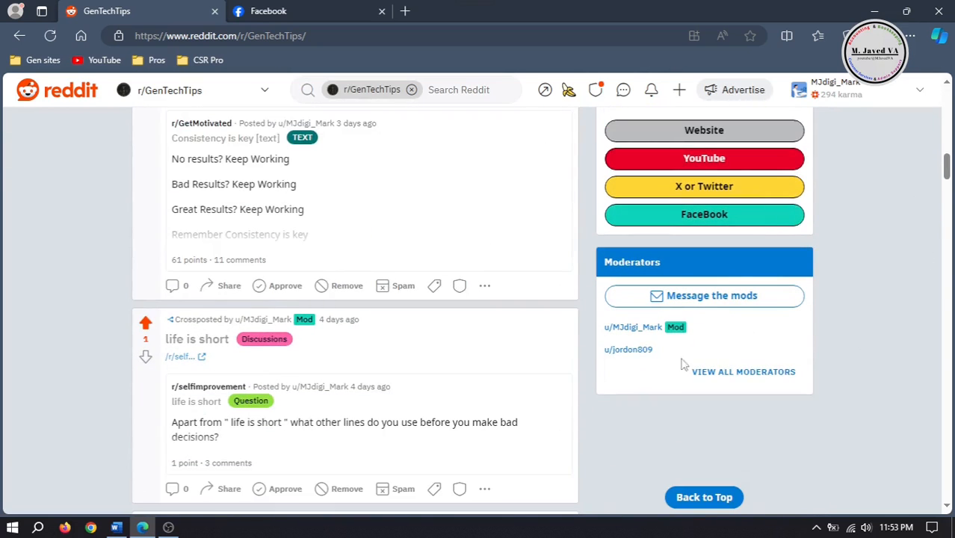